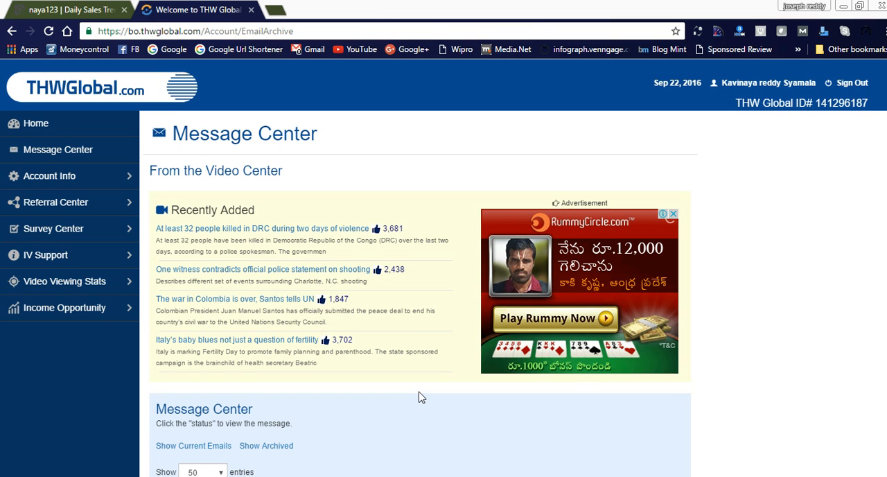
mouse_move(400, 454)
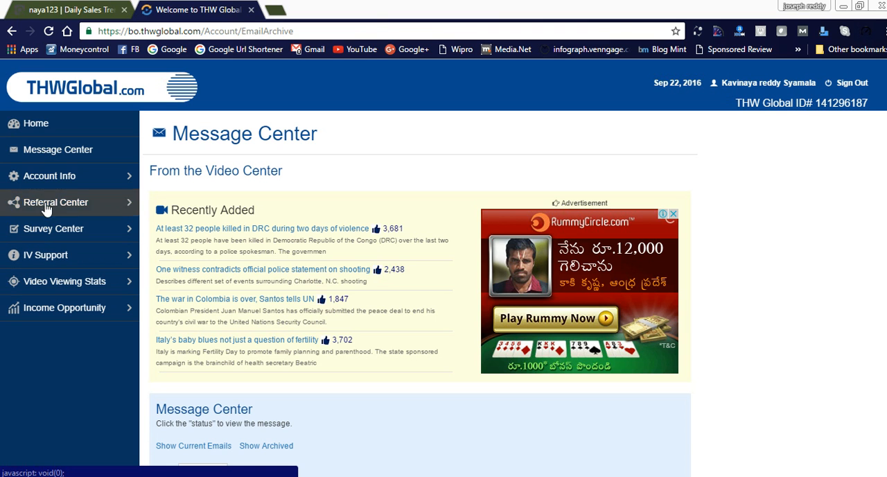
mouse_move(62, 281)
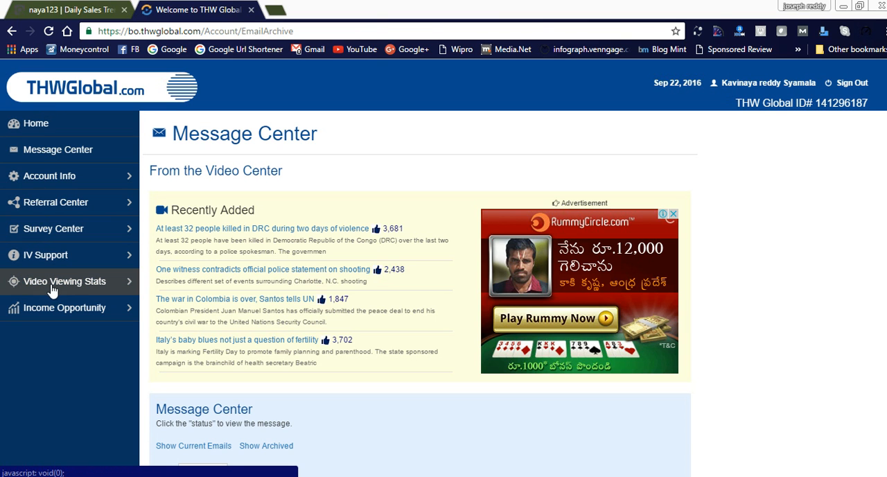
Open Viewing History and scroll through the seven videos watched on 09/22/2016.
click(64, 281)
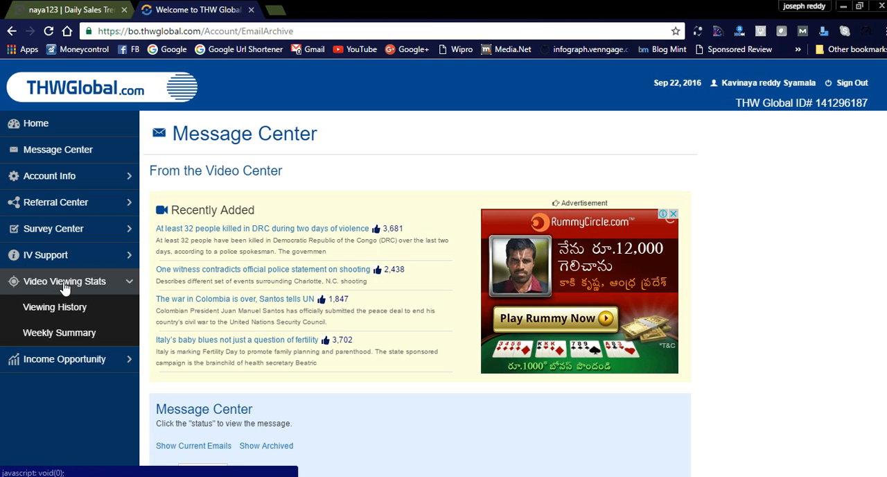
mouse_move(55, 308)
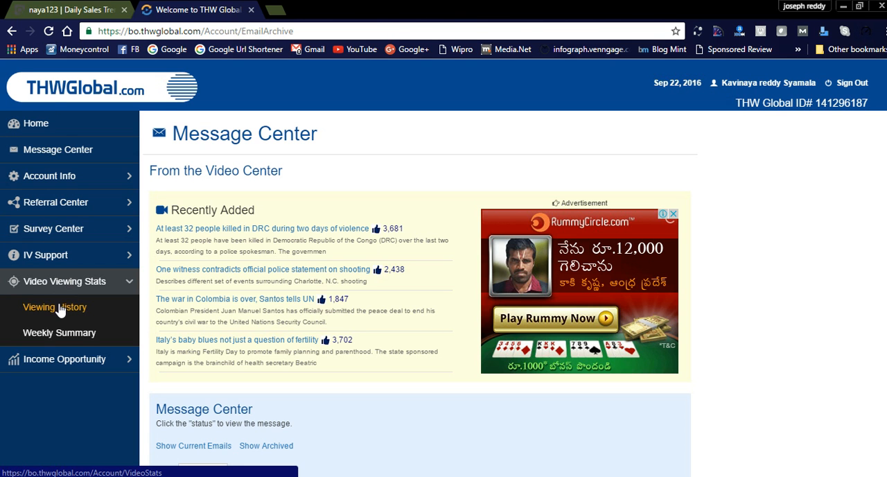
click(54, 306)
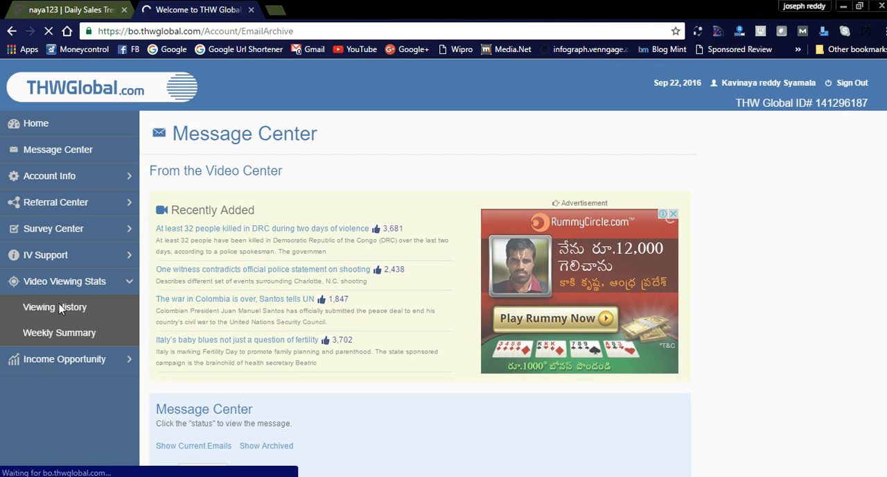
click(55, 307)
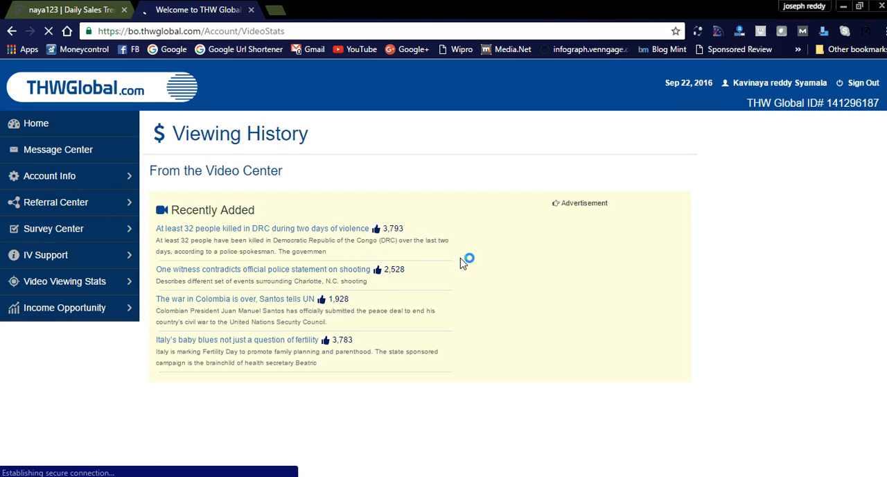
click(64, 281)
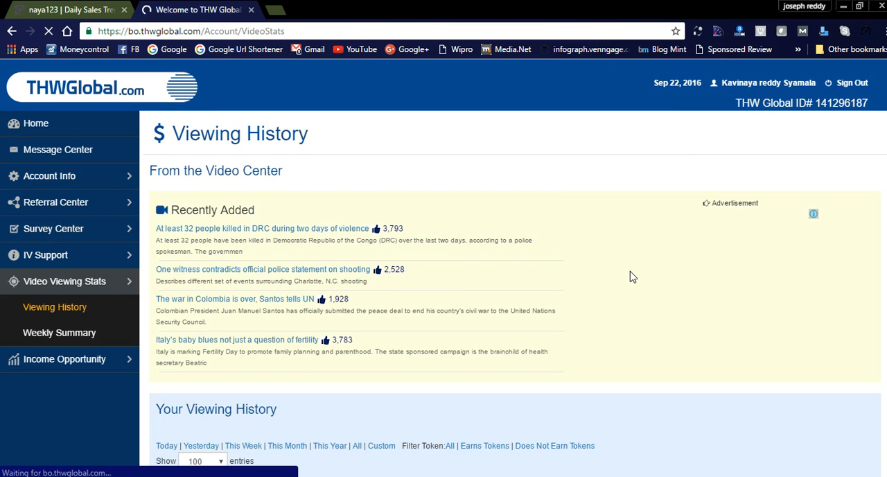
scroll(down, 3)
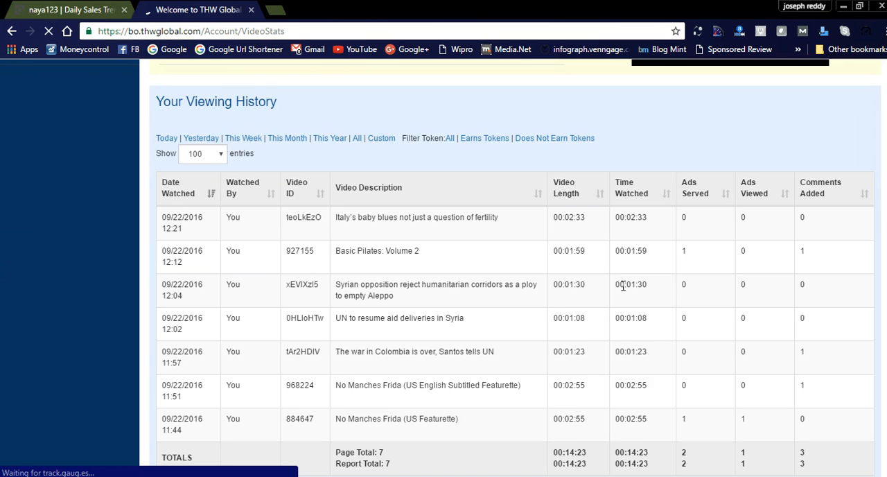
scroll(down, 3)
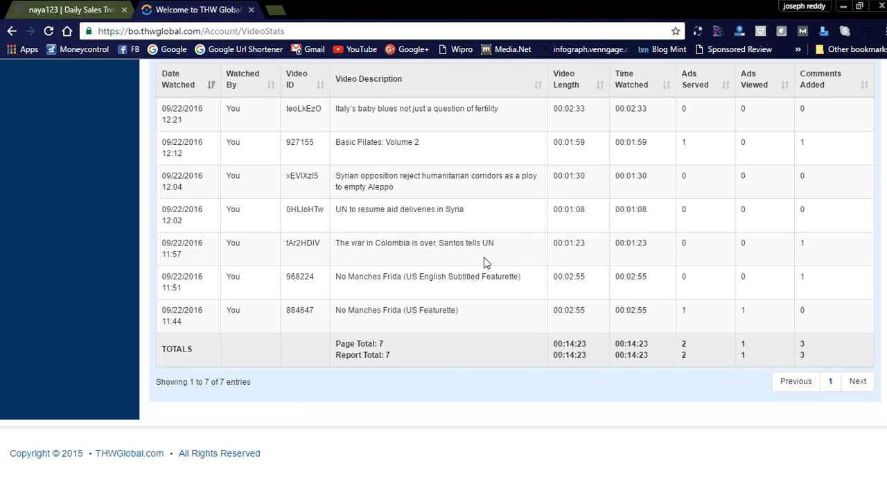
mouse_move(726, 386)
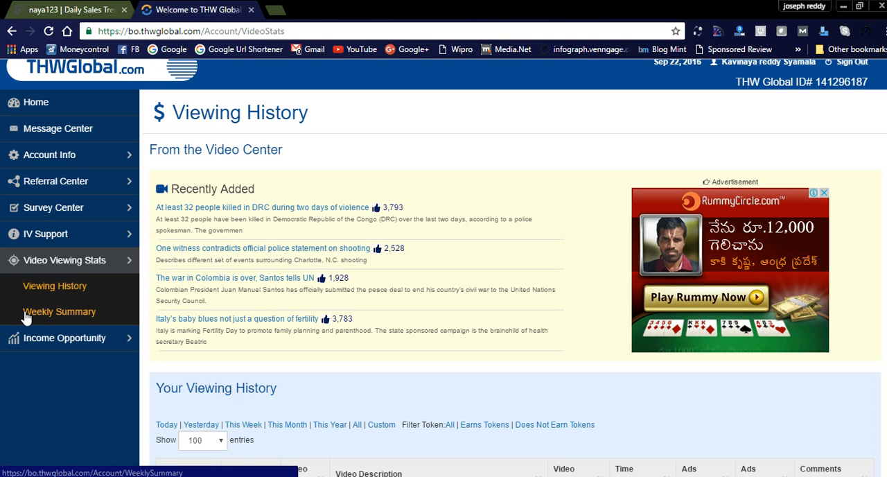
click(58, 311)
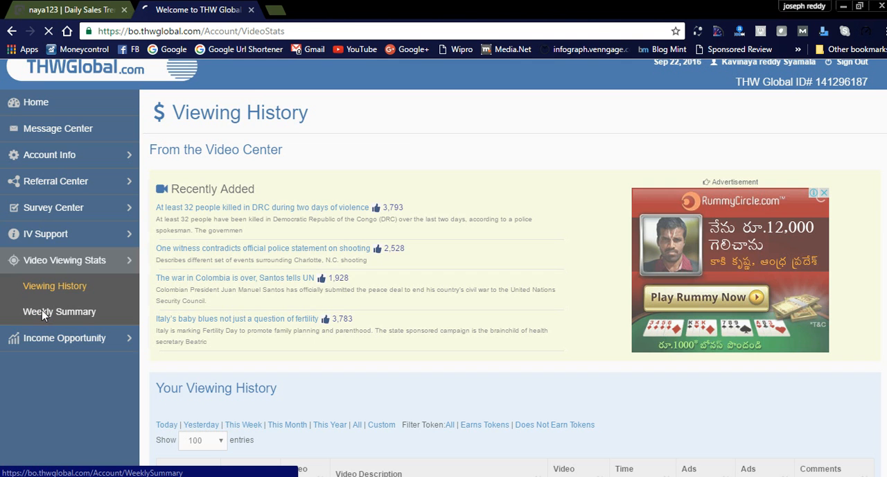
click(59, 311)
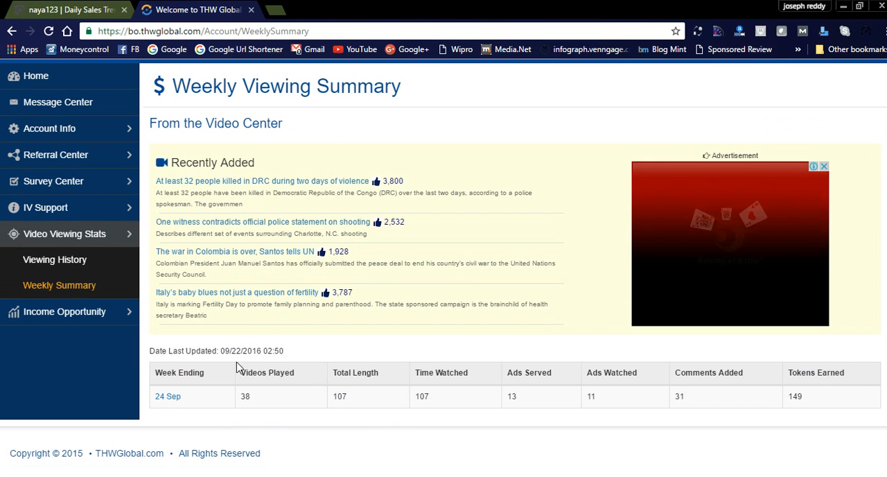
mouse_move(255, 402)
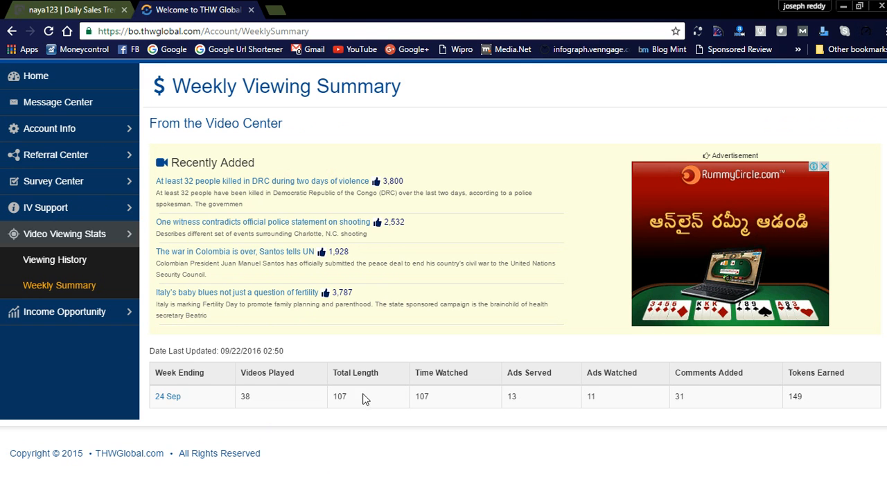
mouse_move(540, 387)
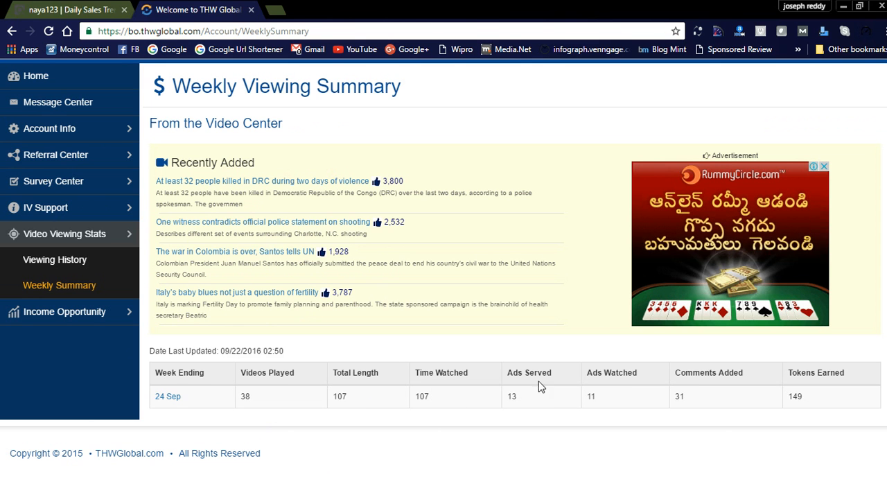
mouse_move(639, 400)
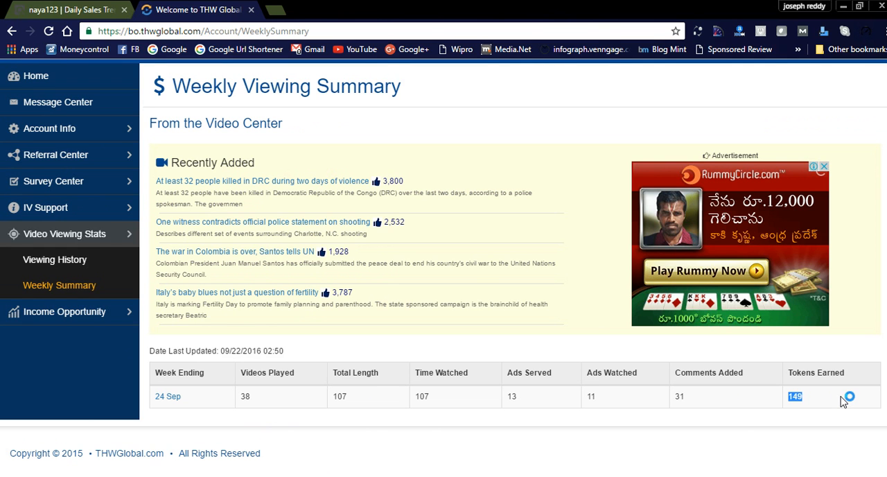
mouse_move(844, 399)
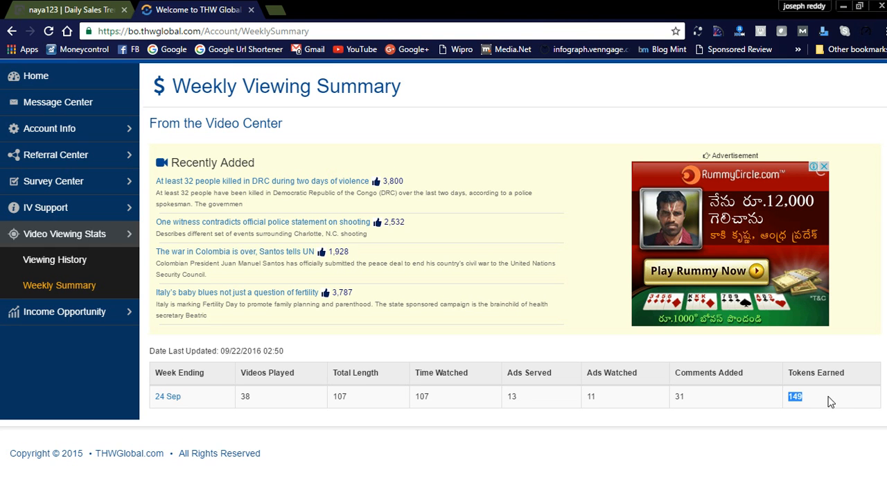
mouse_move(820, 403)
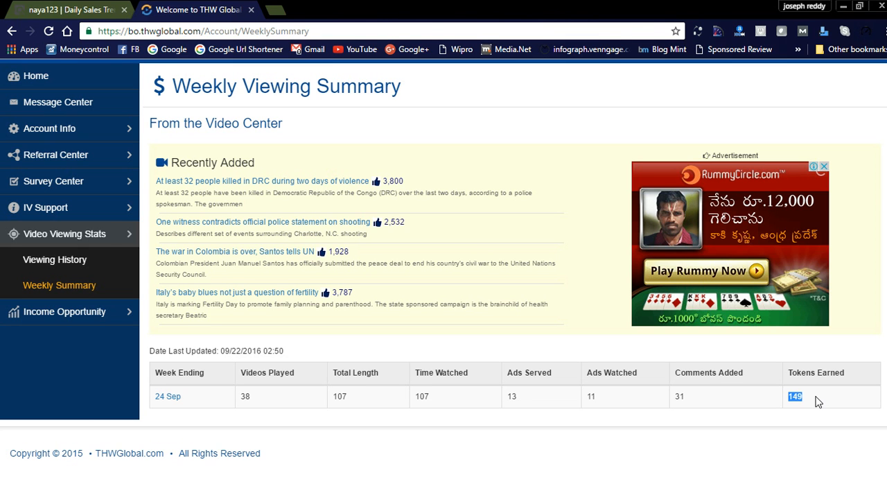
click(795, 395)
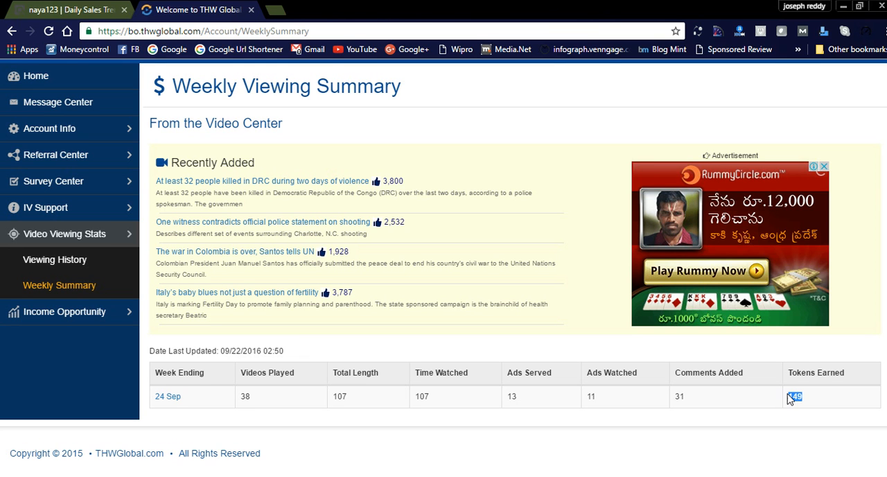
mouse_move(832, 395)
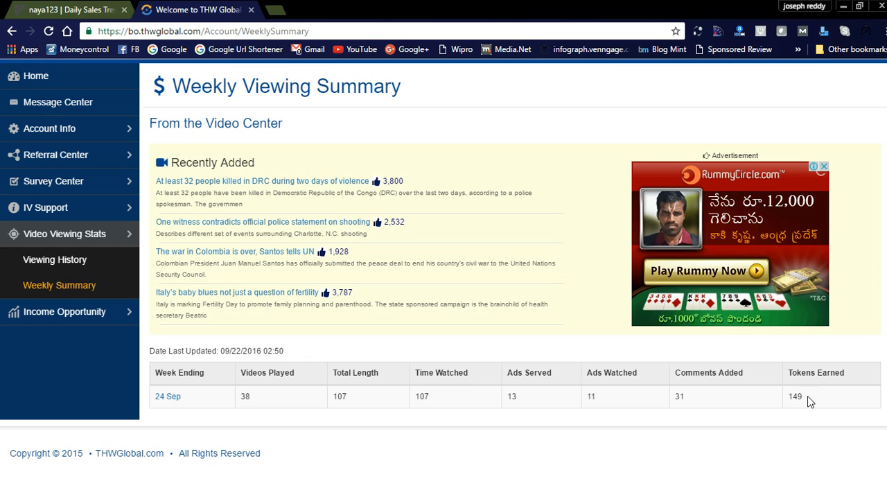
mouse_move(151, 229)
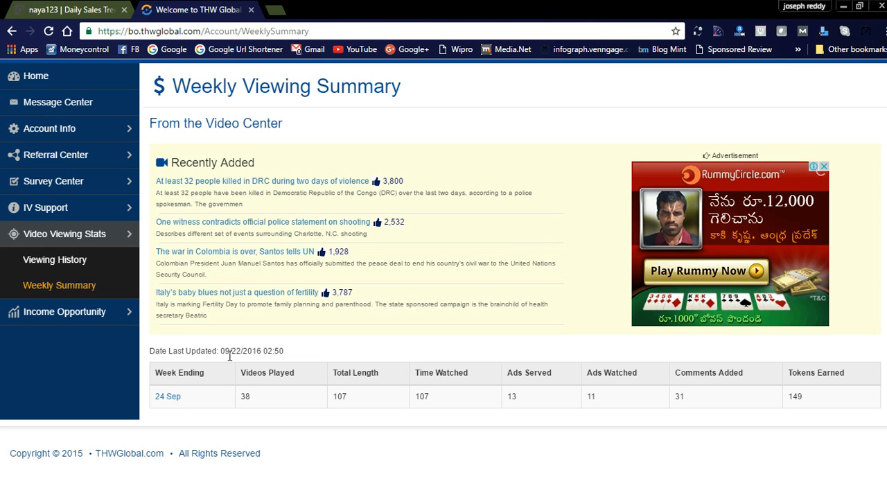
mouse_move(882, 308)
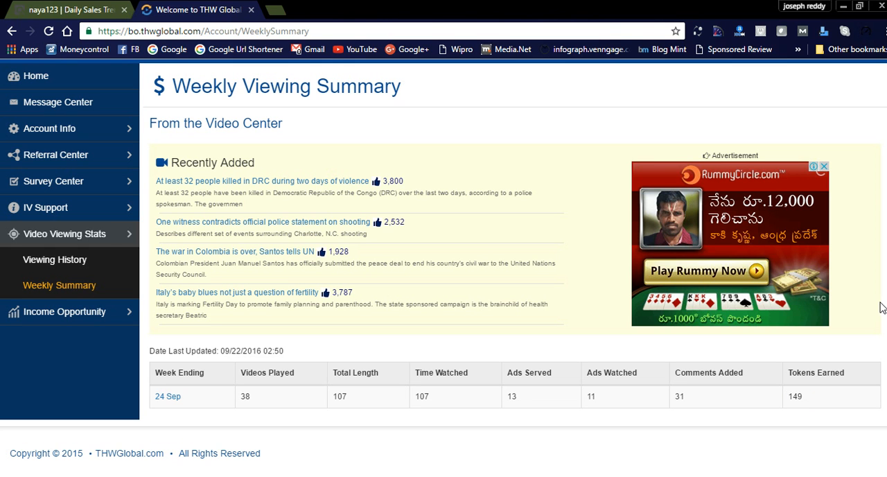
mouse_move(445, 6)
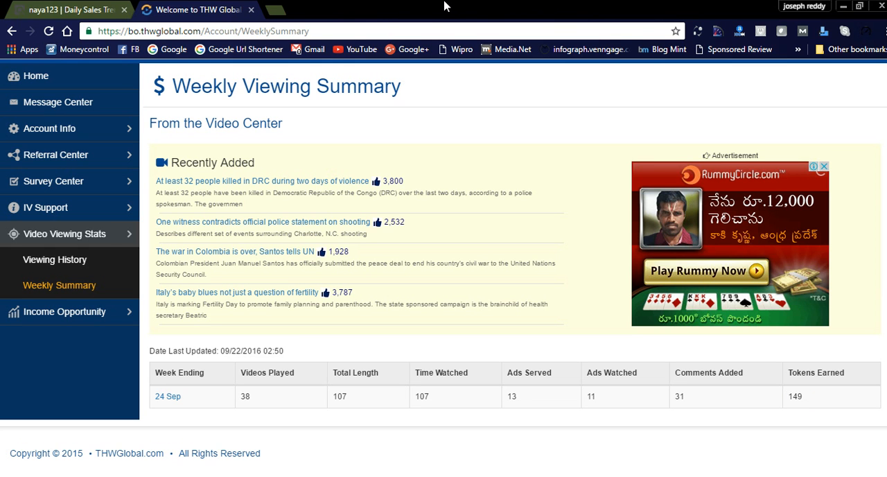
mouse_move(710, 64)
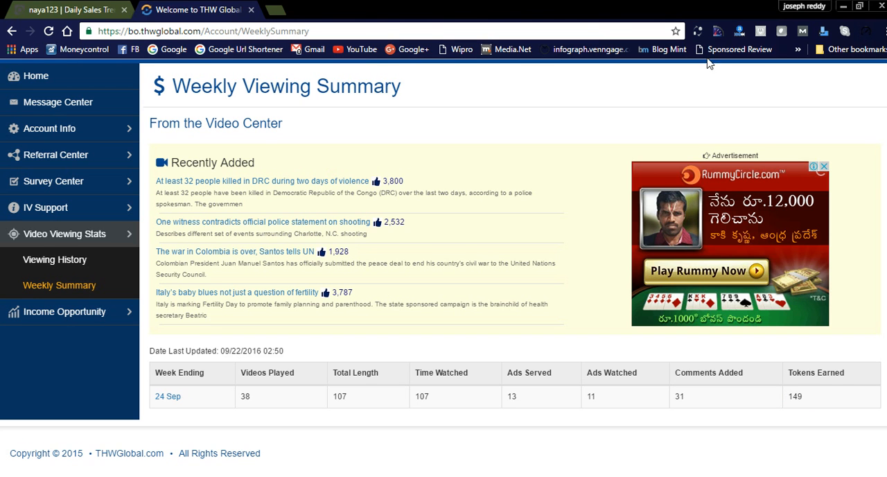
click(739, 31)
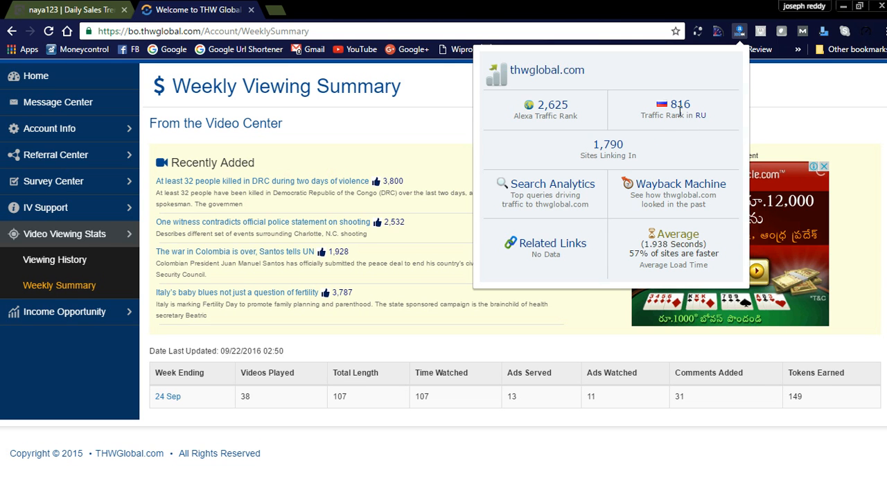
mouse_move(551, 118)
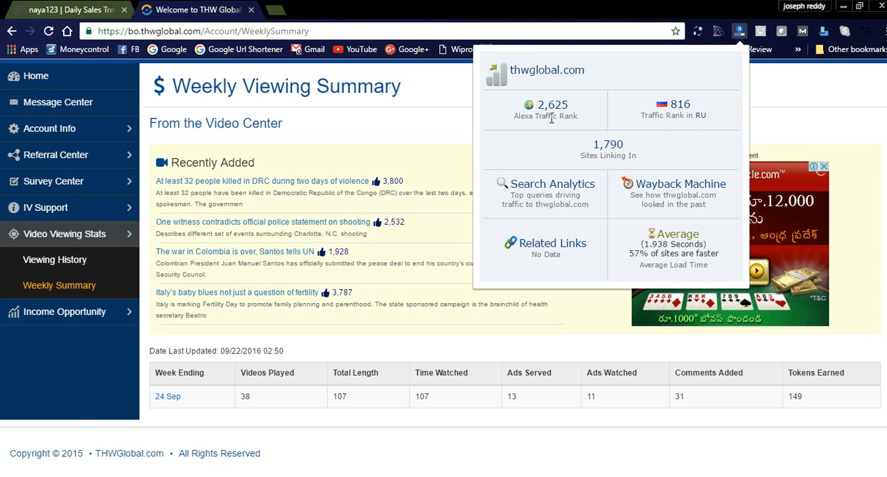
mouse_move(559, 115)
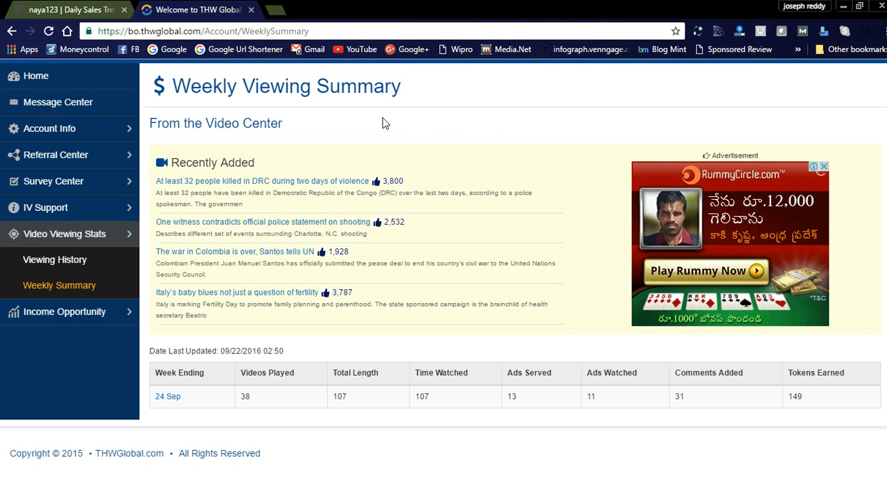
mouse_move(270, 207)
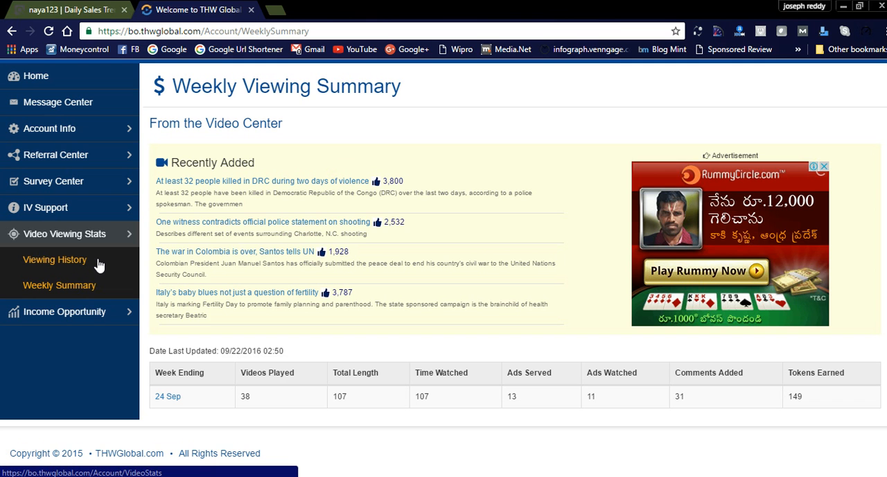
scroll(down, 3)
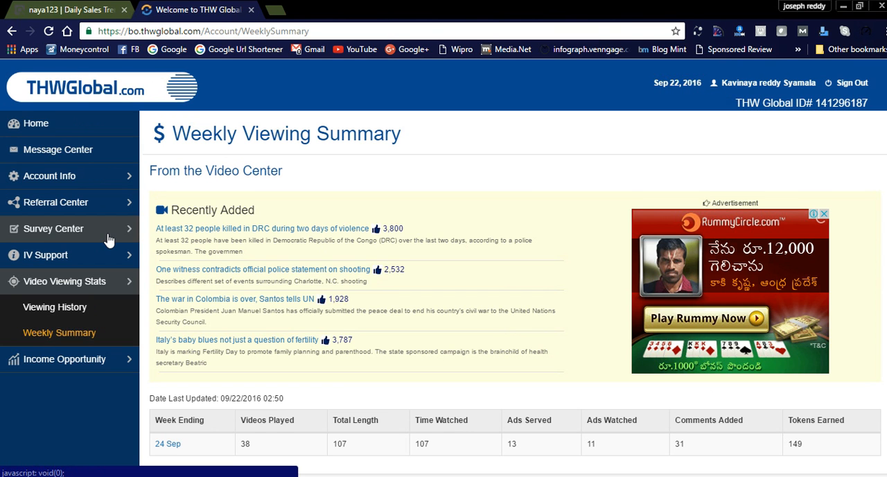
mouse_move(176, 152)
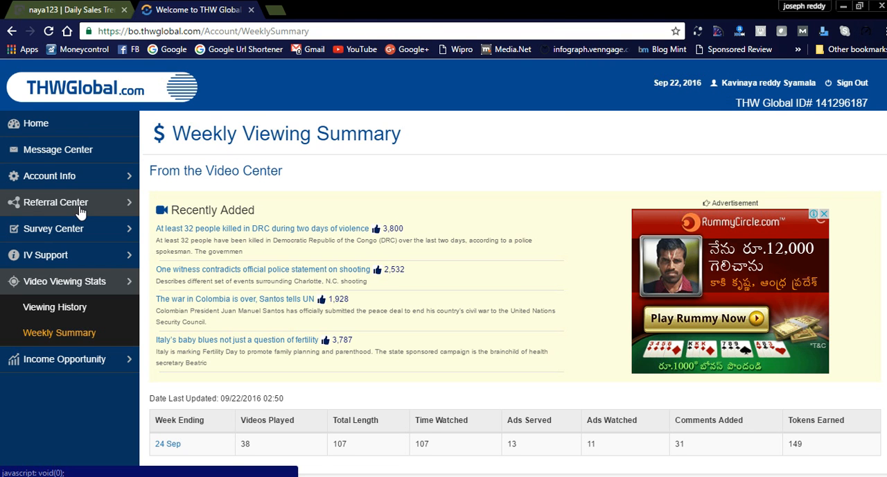
mouse_move(79, 213)
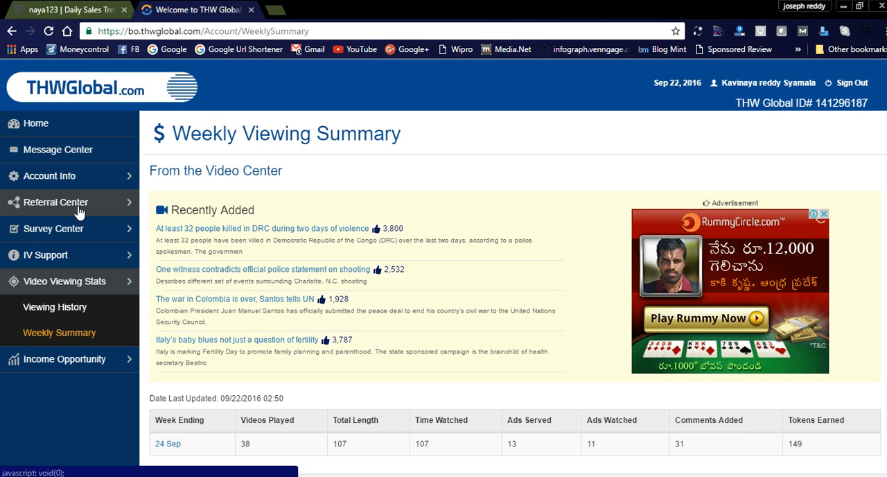
Open the Demographic Survey from Survey Center, showing it as already completed.
click(54, 228)
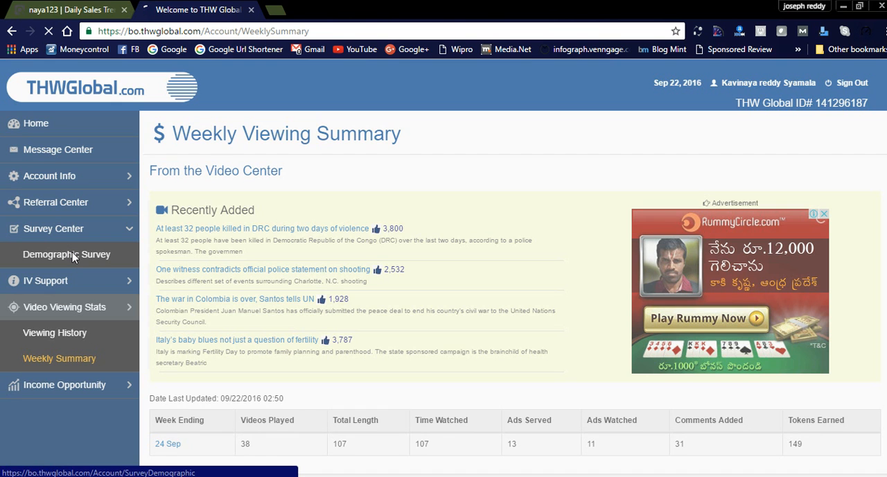
click(66, 255)
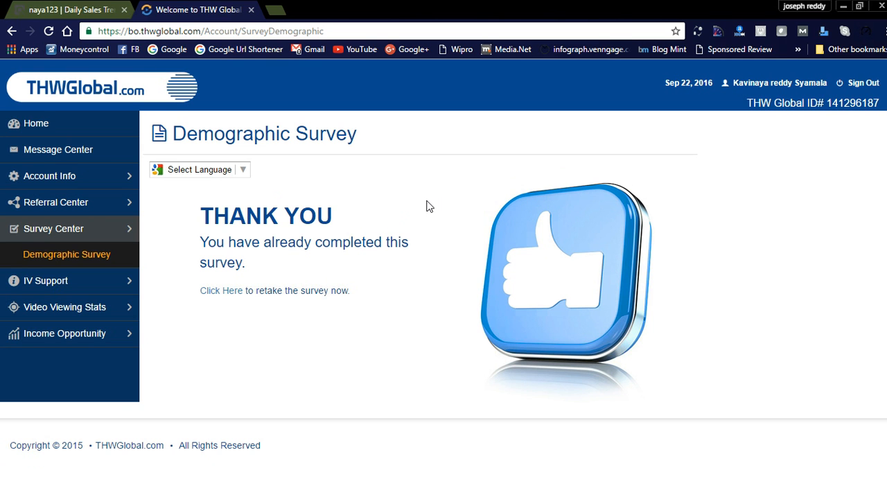
mouse_move(346, 306)
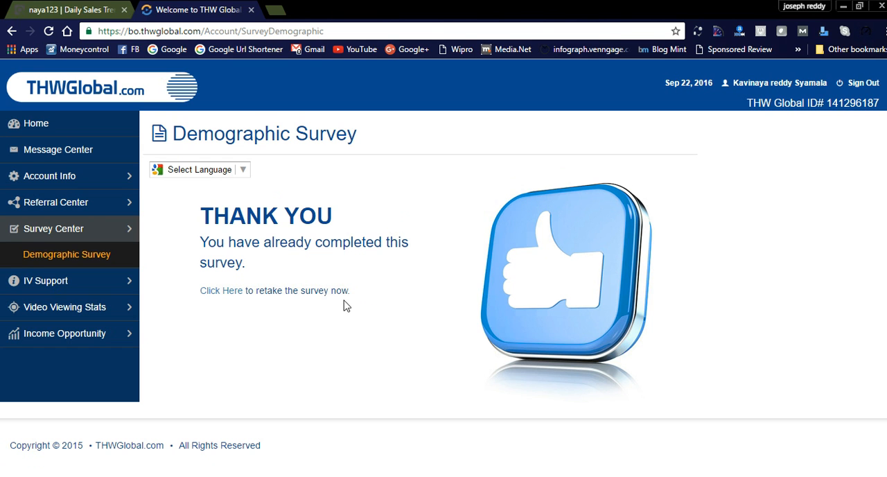
mouse_move(406, 235)
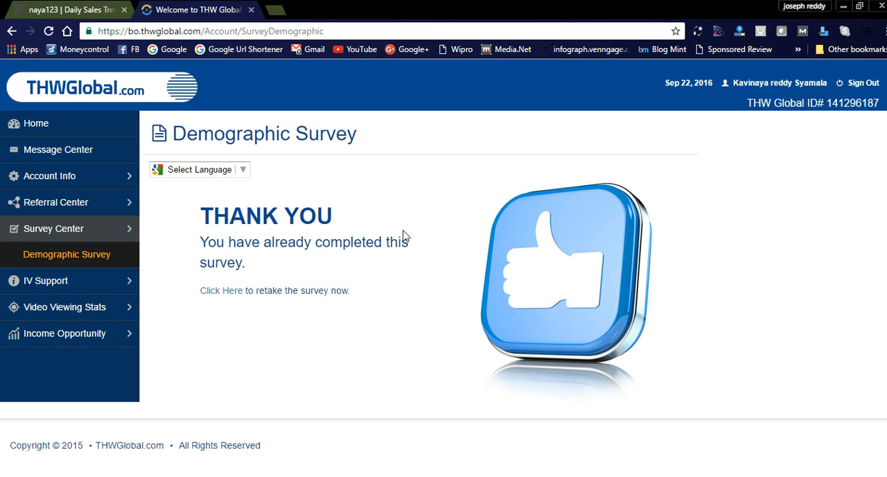